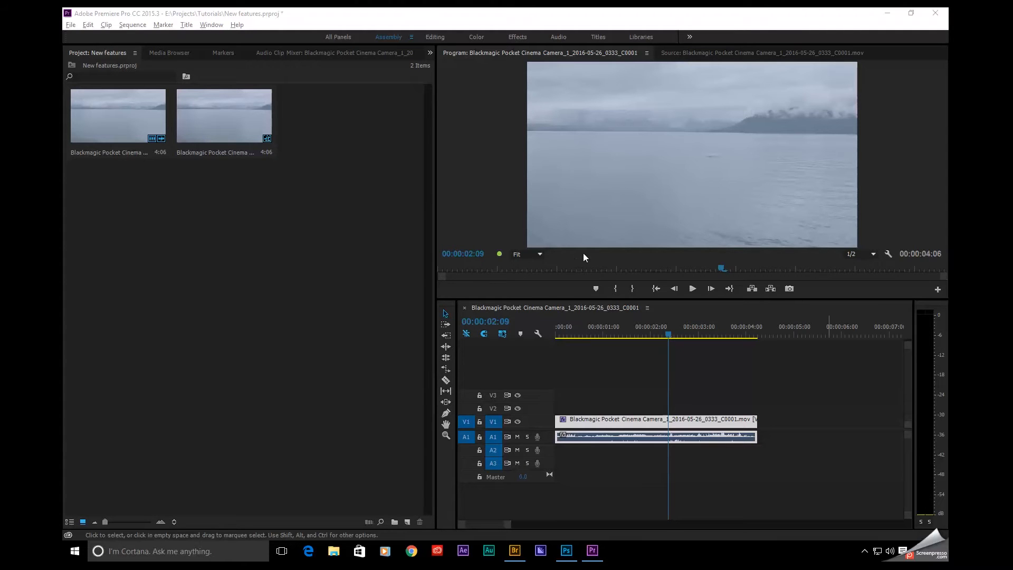
Send the sequence's audio from Premiere Pro into Audition as a multitrack session.
{"action": "left_click", "coordinate": [476, 37]}
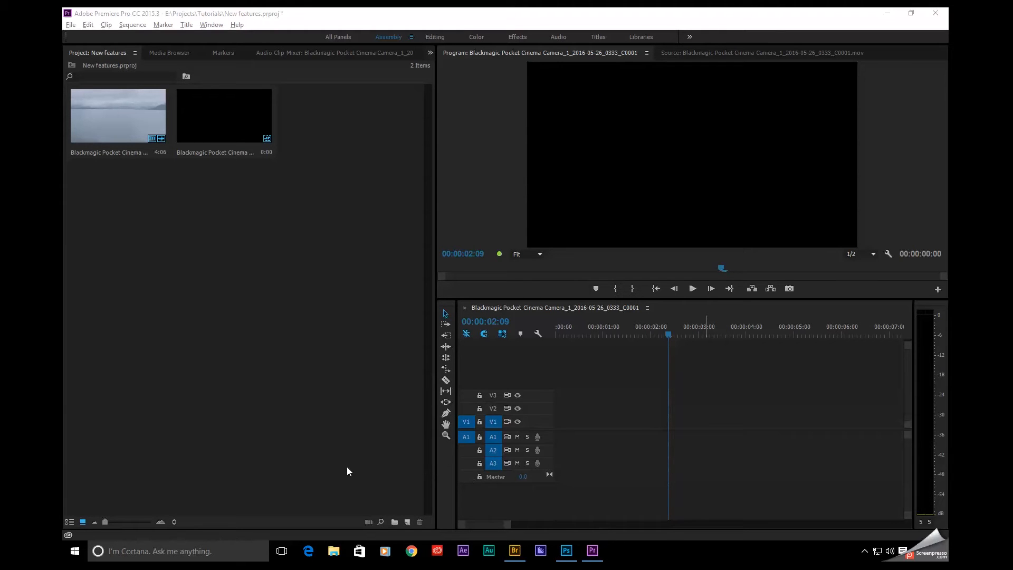
{"action": "mouse_move", "coordinate": [326, 419]}
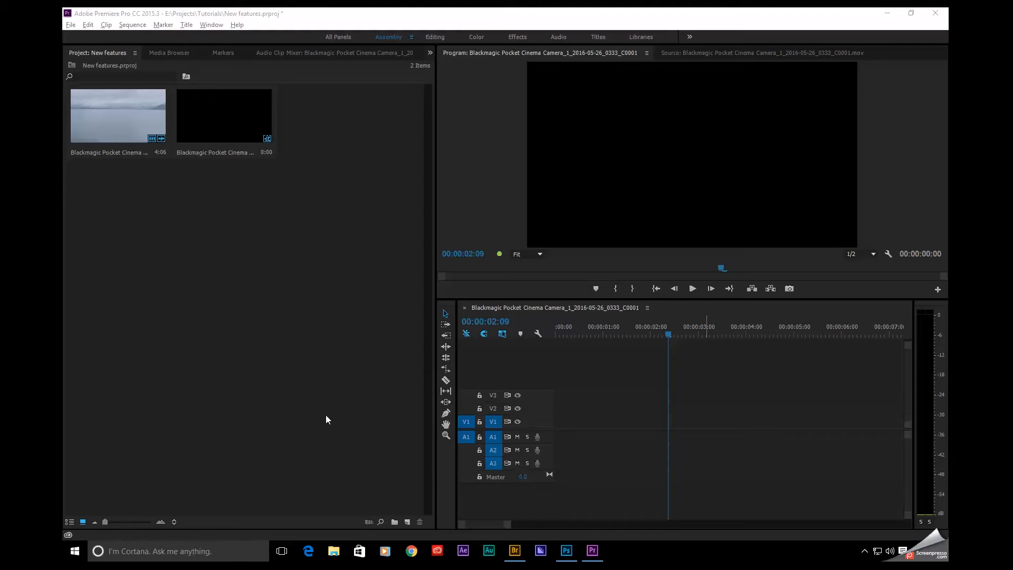
{"action": "mouse_move", "coordinate": [517, 401]}
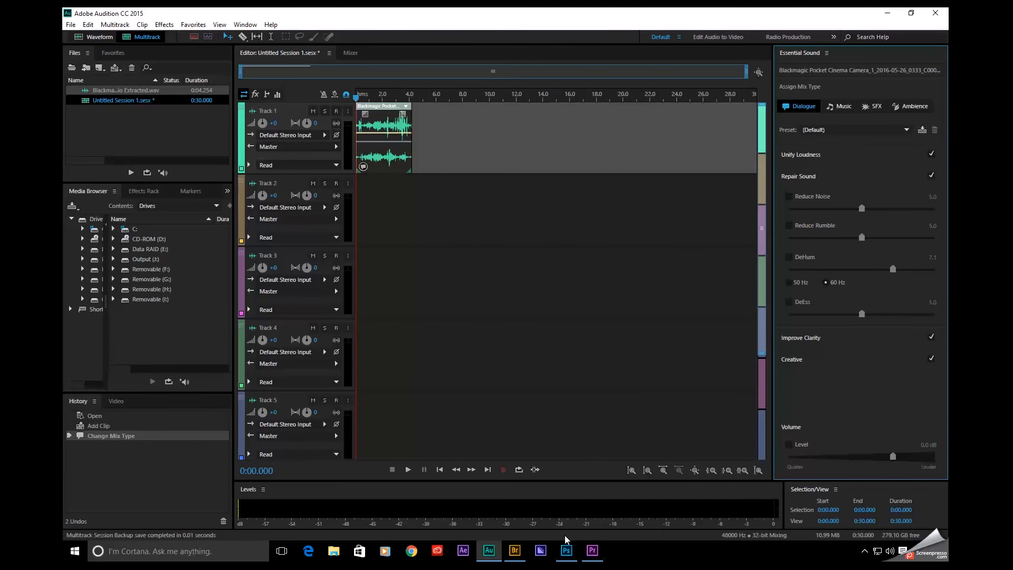
Crop the portrait's canvas upward with Content-Aware fill so the new strip gets matching sky.
{"action": "left_click", "coordinate": [565, 550]}
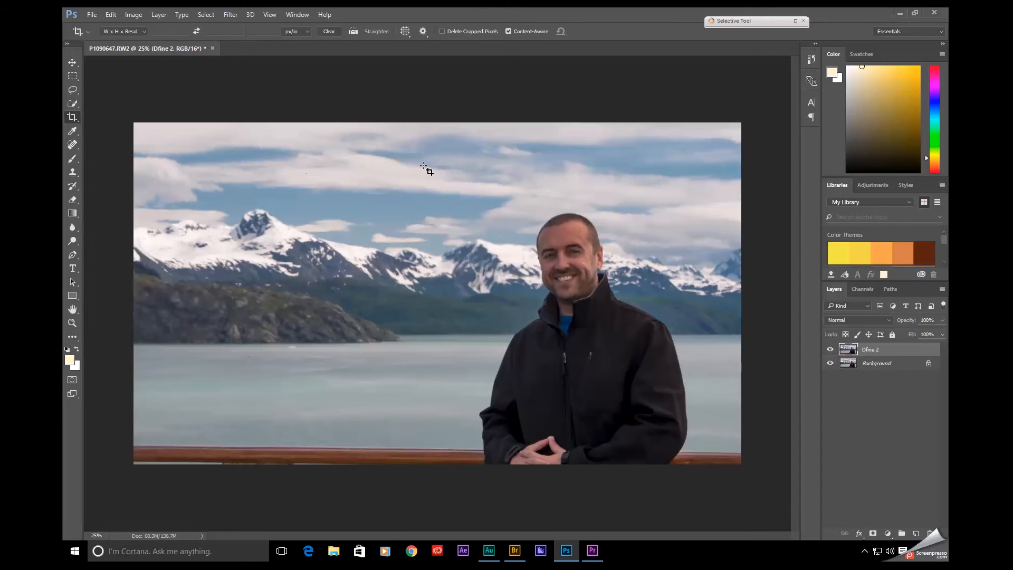
{"action": "mouse_move", "coordinate": [95, 188]}
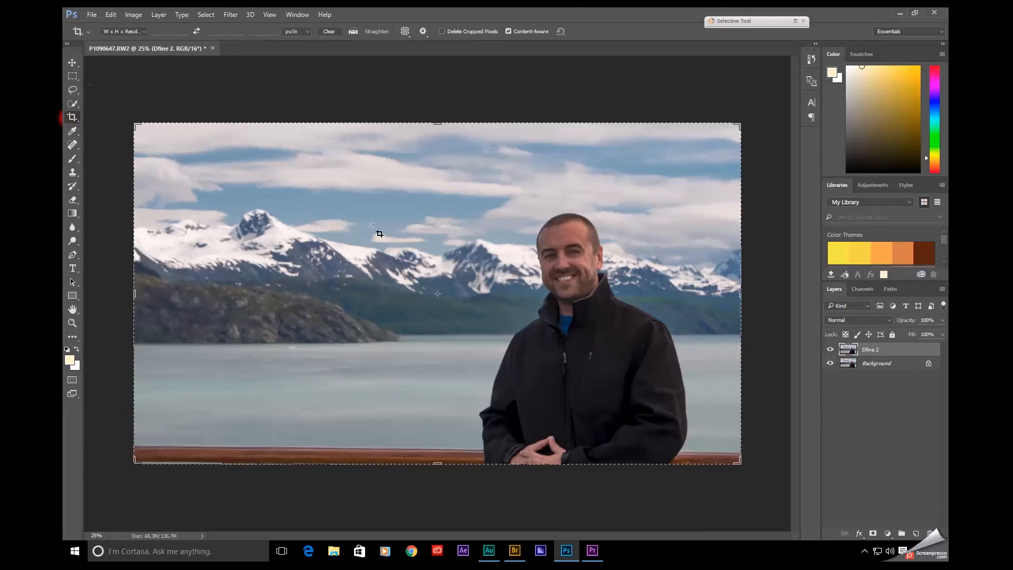
{"action": "left_click_drag", "start_coordinate": [437, 125], "coordinate": [436, 154]}
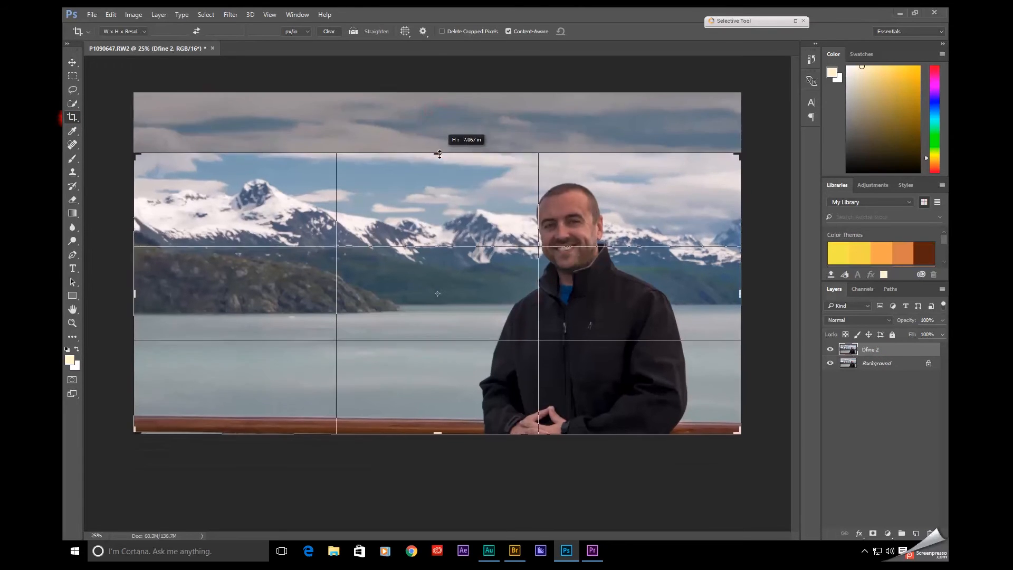
{"action": "left_click_drag", "start_coordinate": [438, 154], "coordinate": [443, 136]}
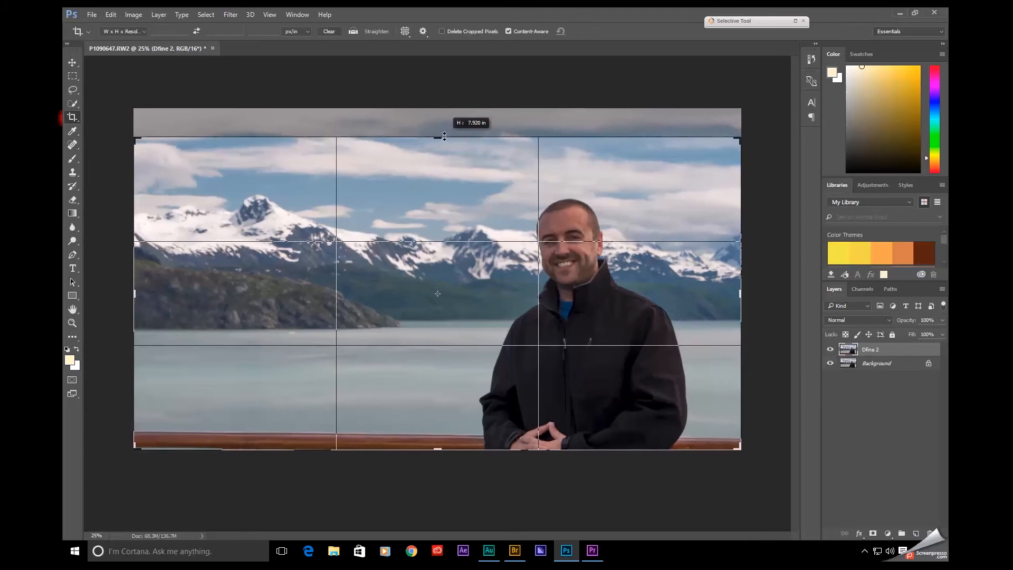
{"action": "left_click_drag", "start_coordinate": [444, 136], "coordinate": [444, 106]}
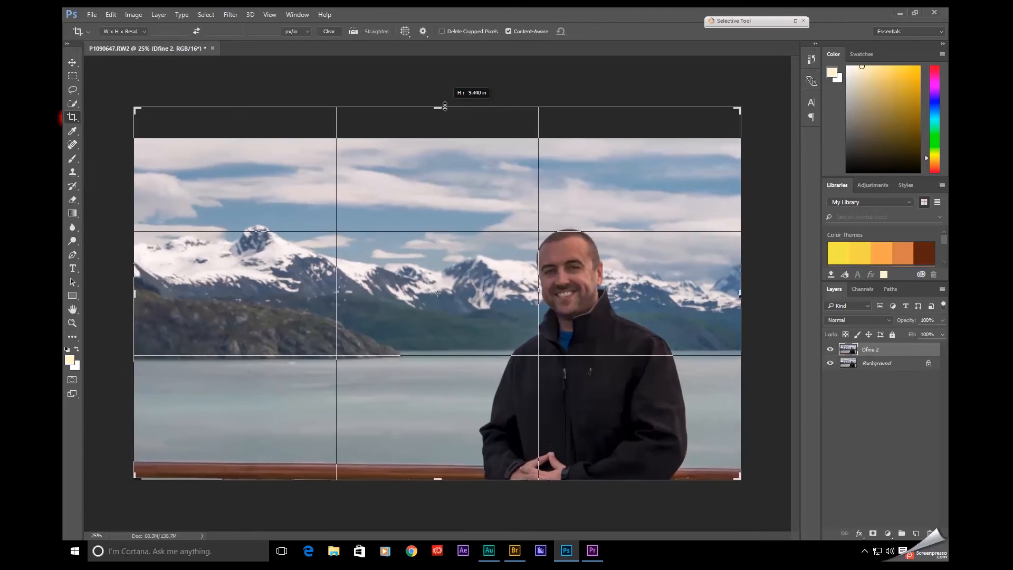
{"action": "left_click", "coordinate": [508, 31]}
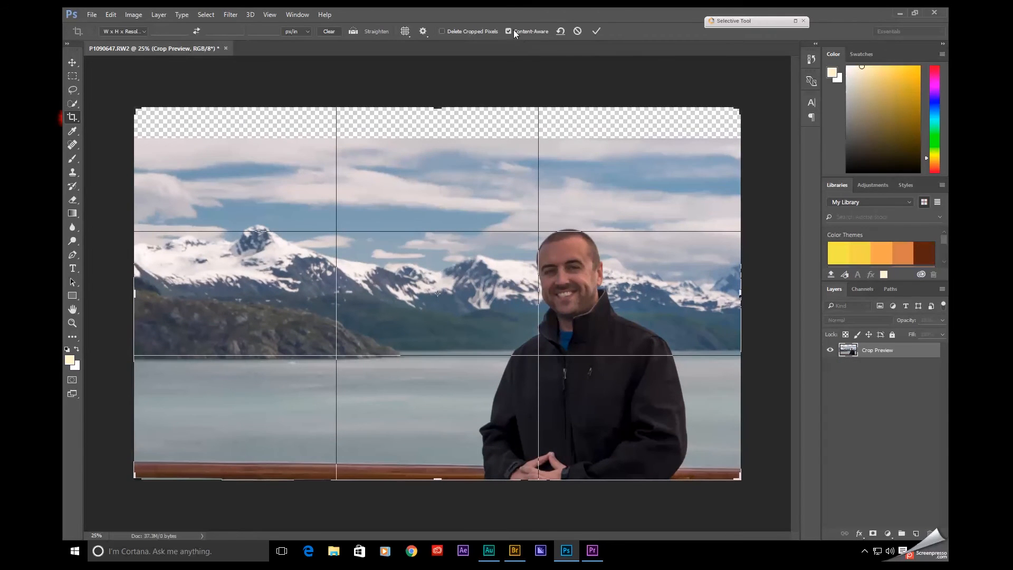
{"action": "left_click", "coordinate": [595, 31]}
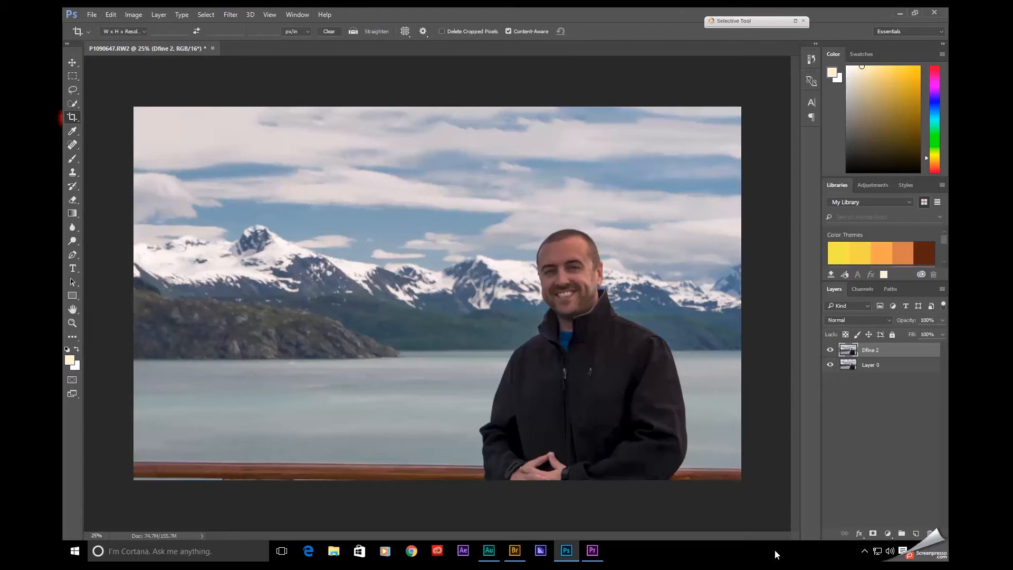
{"action": "mouse_move", "coordinate": [726, 428]}
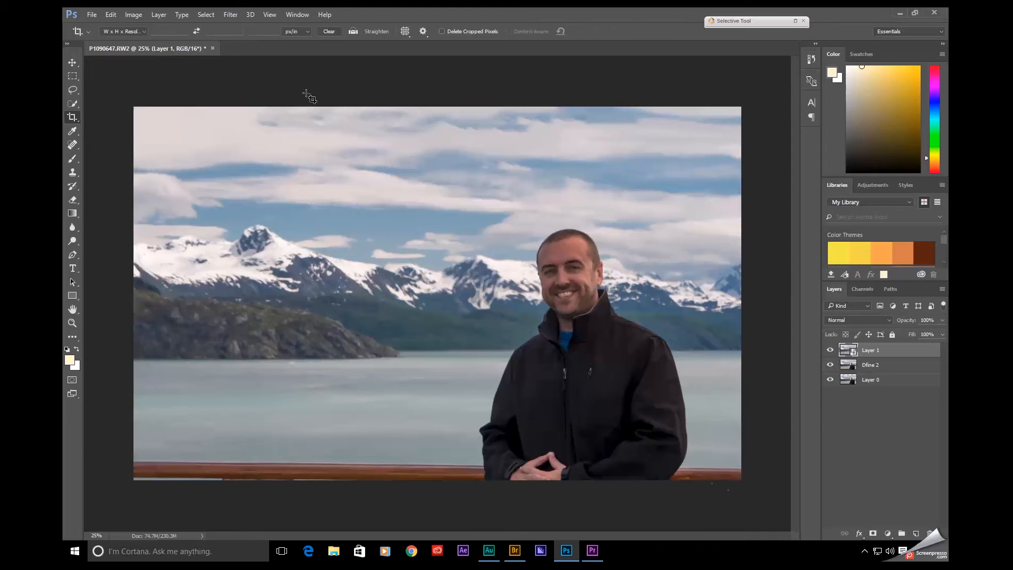
Start the Liquify filter on the merged portrait layer.
{"action": "left_click", "coordinate": [230, 13]}
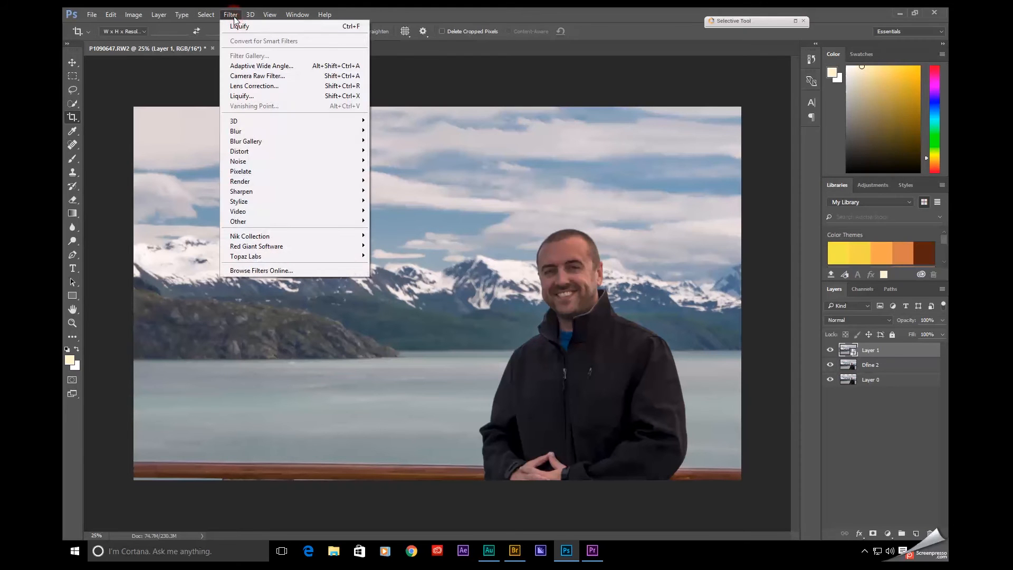
{"action": "left_click", "coordinate": [241, 96]}
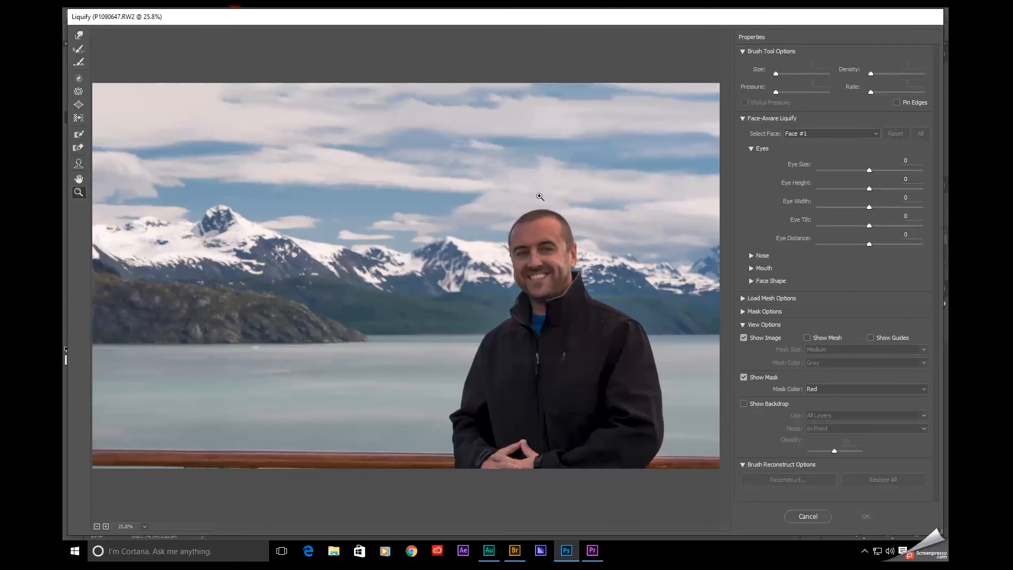
{"action": "mouse_move", "coordinate": [785, 214]}
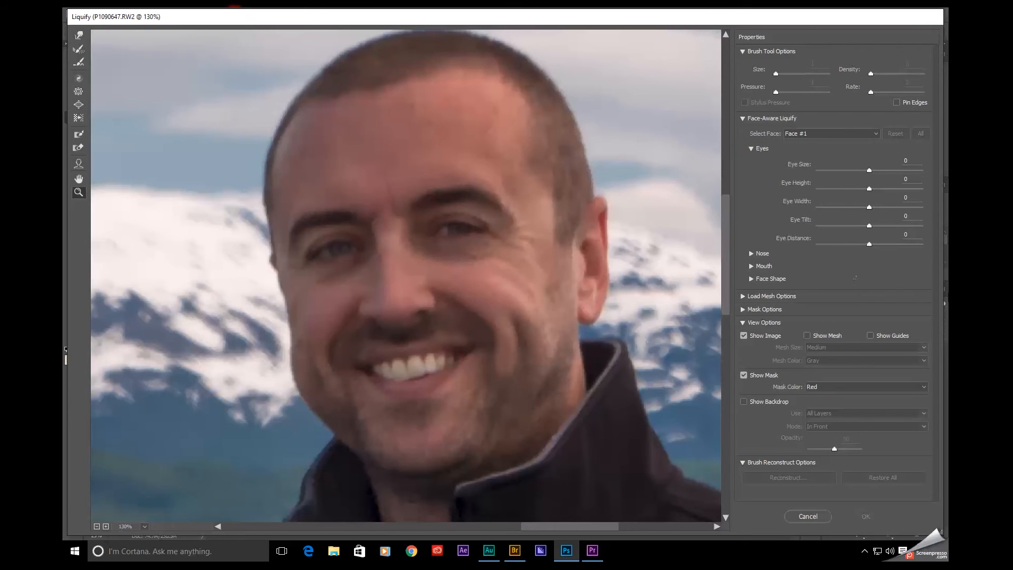
{"action": "mouse_move", "coordinate": [868, 169]}
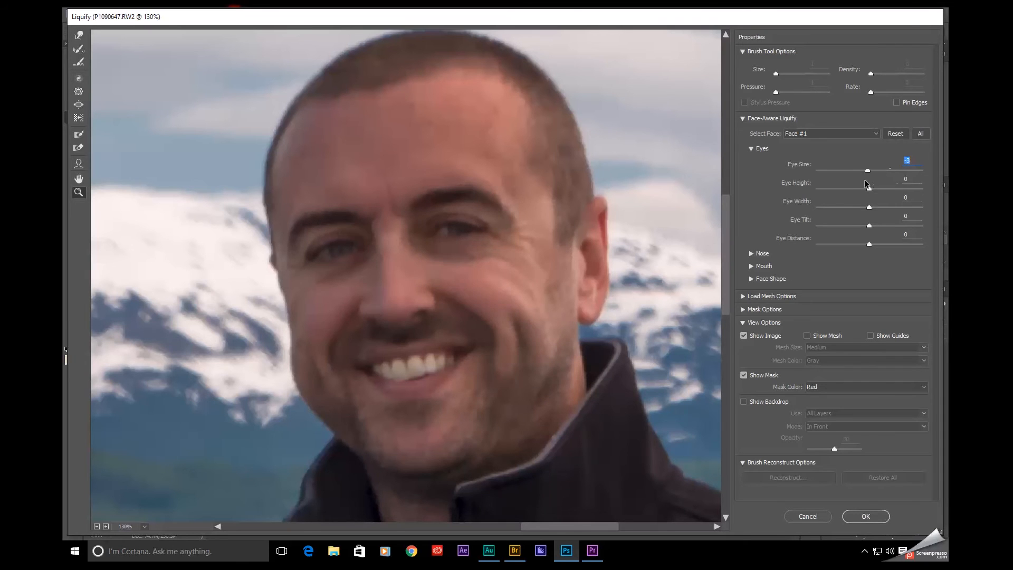
{"action": "mouse_move", "coordinate": [868, 189]}
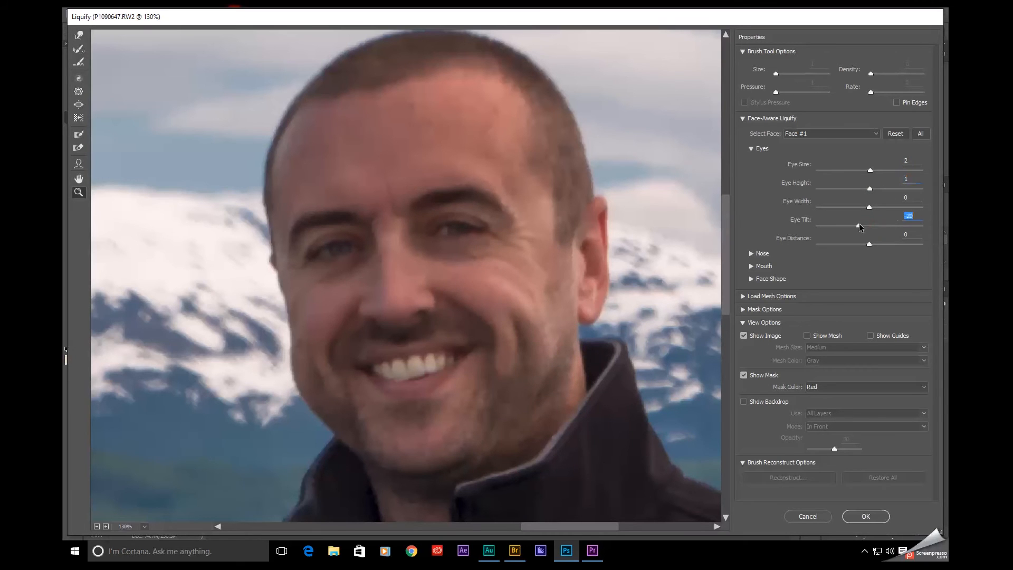
Give the man's eyes a slight tilt and a subtly wider size with Face-Aware Liquify.
{"action": "left_click_drag", "start_coordinate": [859, 225], "coordinate": [872, 224]}
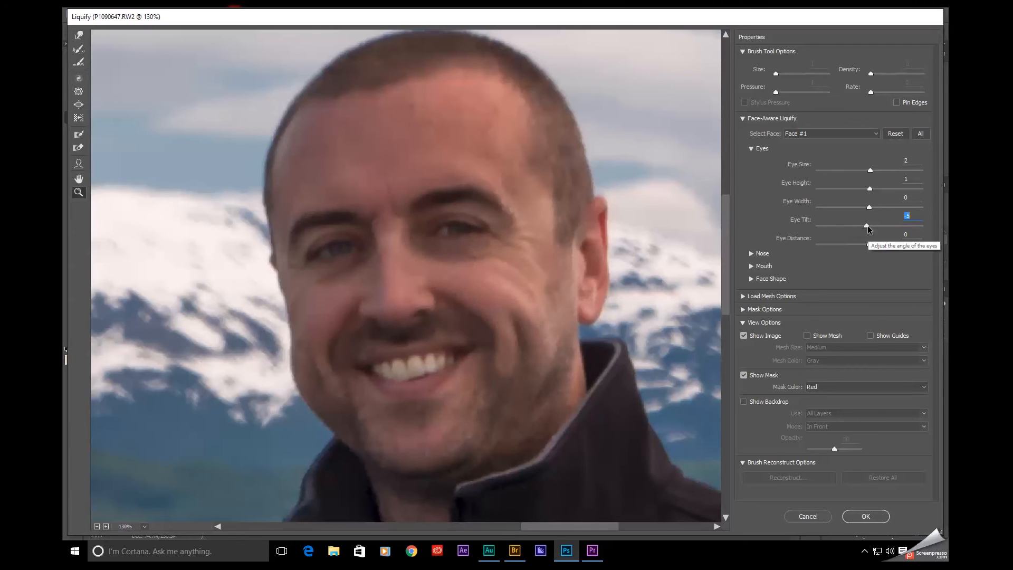
{"action": "left_click_drag", "start_coordinate": [868, 207], "coordinate": [922, 206]}
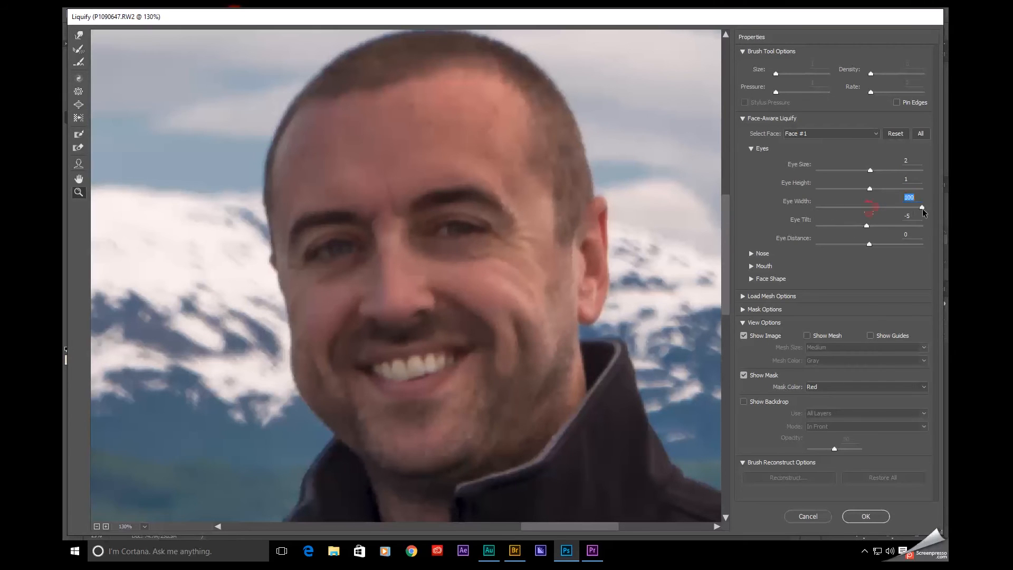
{"action": "left_click_drag", "start_coordinate": [921, 206], "coordinate": [862, 206]}
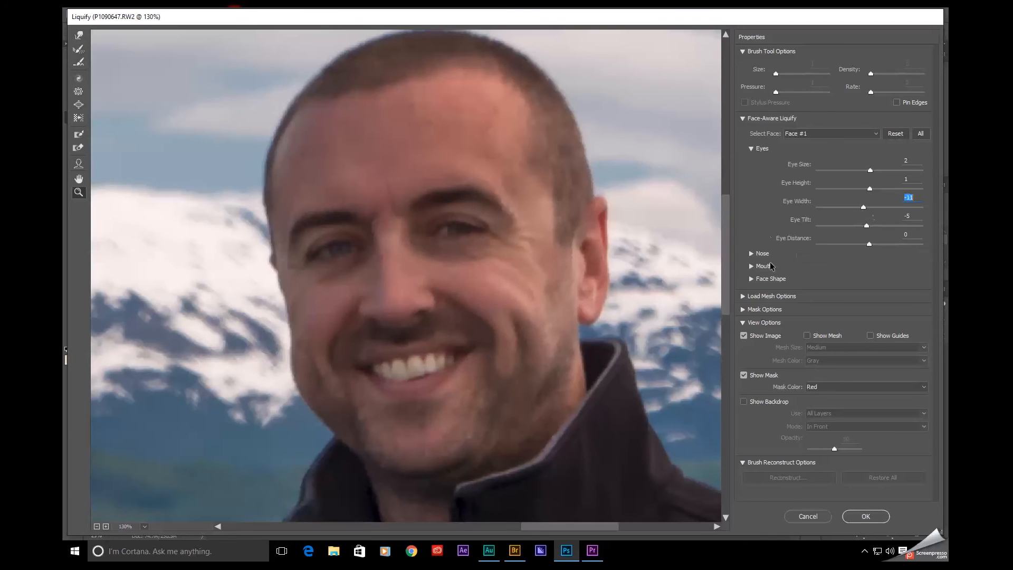
Add a slight smile and adjust upper and lower lip thickness, leaving the nose unchanged.
{"action": "left_click", "coordinate": [750, 253]}
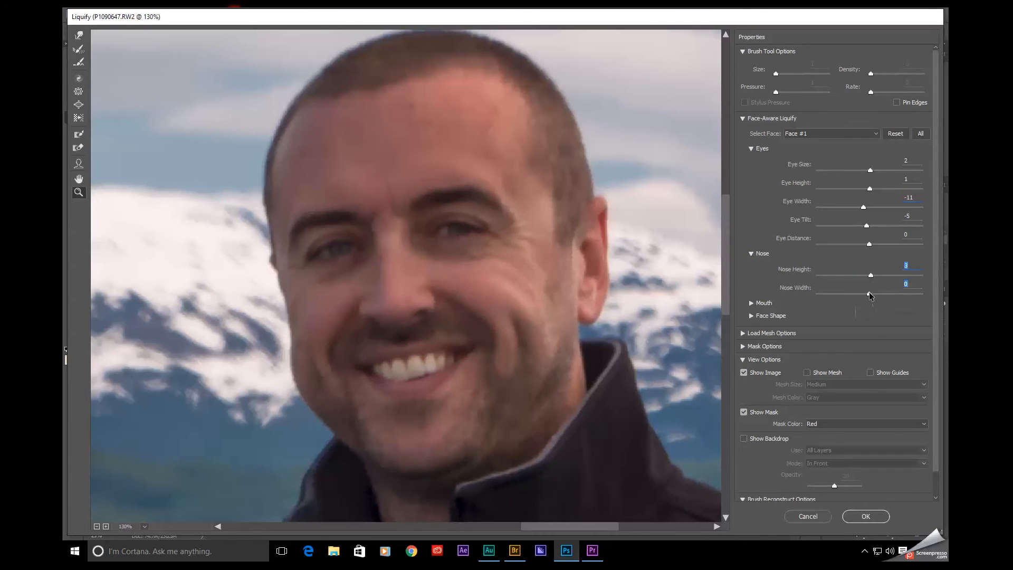
{"action": "left_click", "coordinate": [751, 253]}
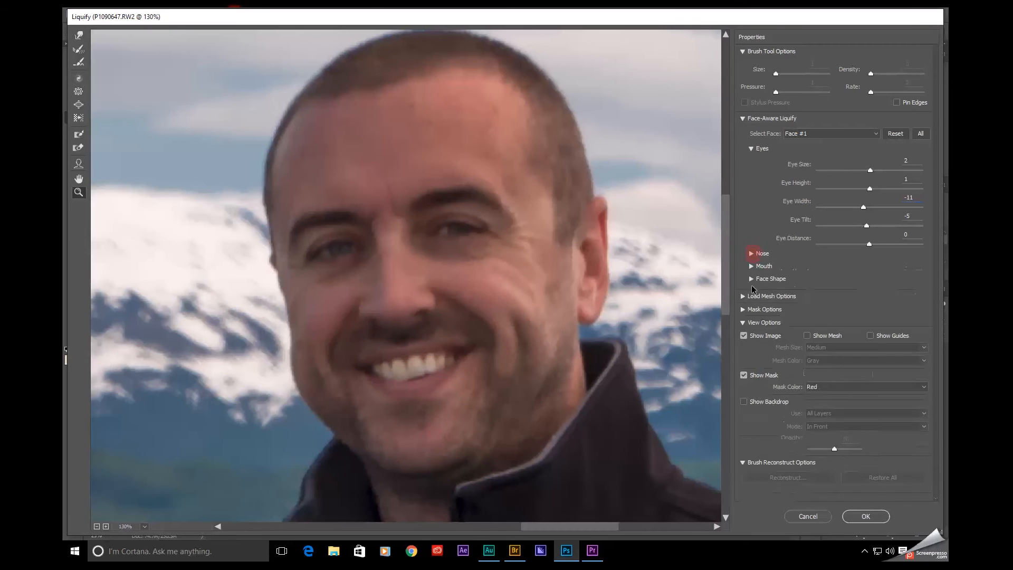
{"action": "left_click", "coordinate": [751, 265]}
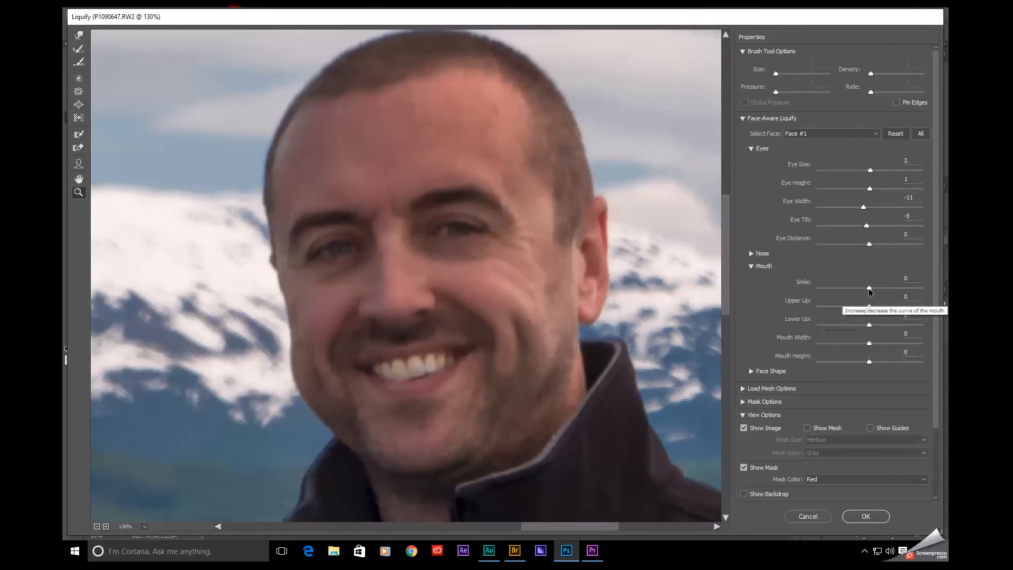
{"action": "left_click_drag", "start_coordinate": [868, 289], "coordinate": [888, 289]}
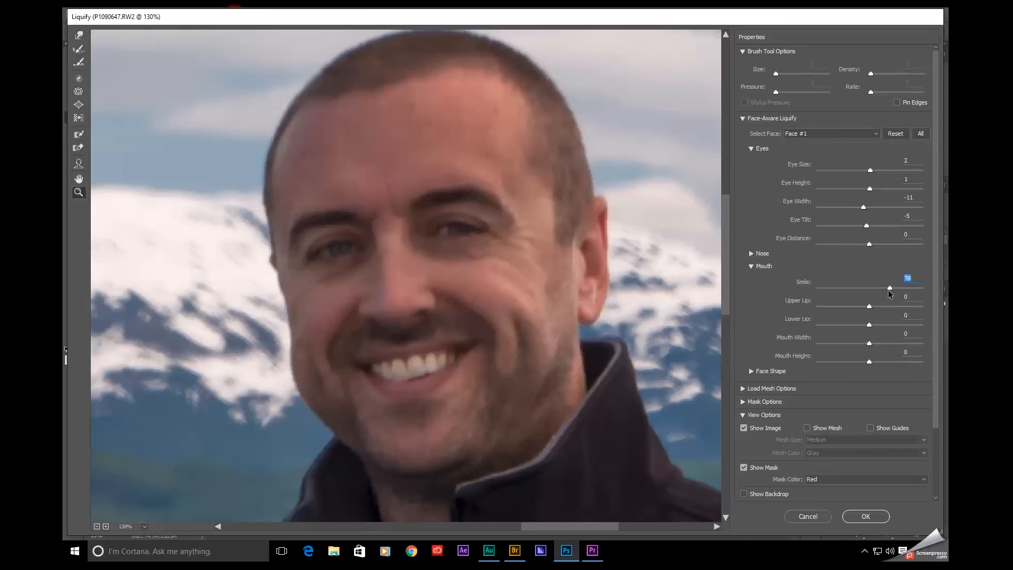
{"action": "left_click_drag", "start_coordinate": [888, 286], "coordinate": [874, 287]}
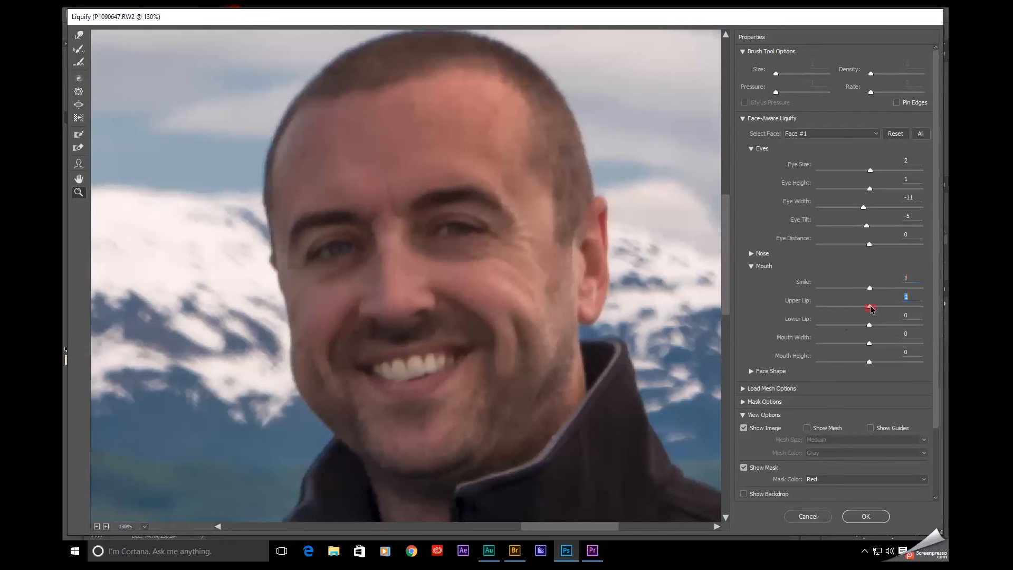
{"action": "left_click_drag", "start_coordinate": [870, 308], "coordinate": [874, 308]}
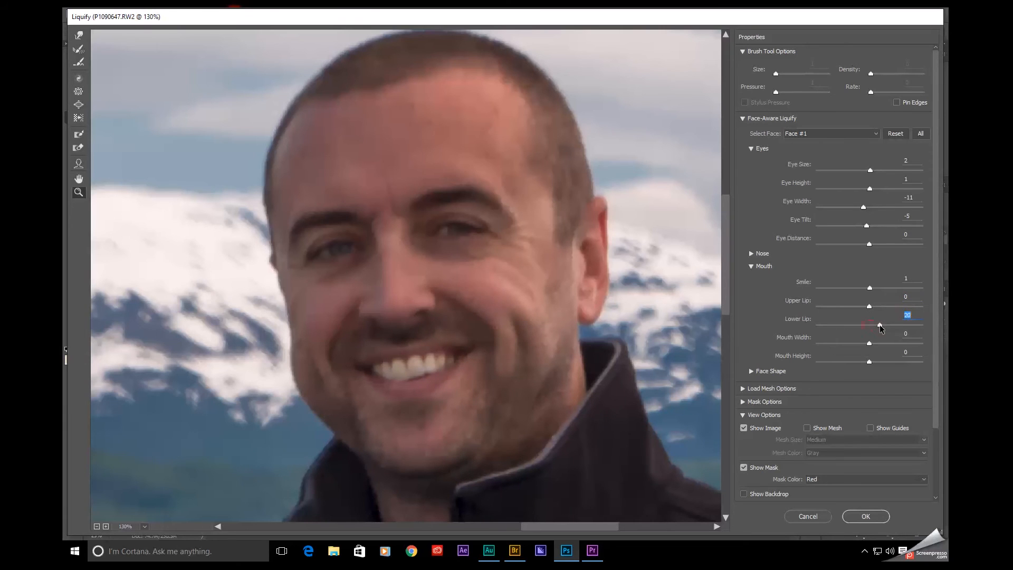
{"action": "left_click_drag", "start_coordinate": [880, 325], "coordinate": [874, 325]}
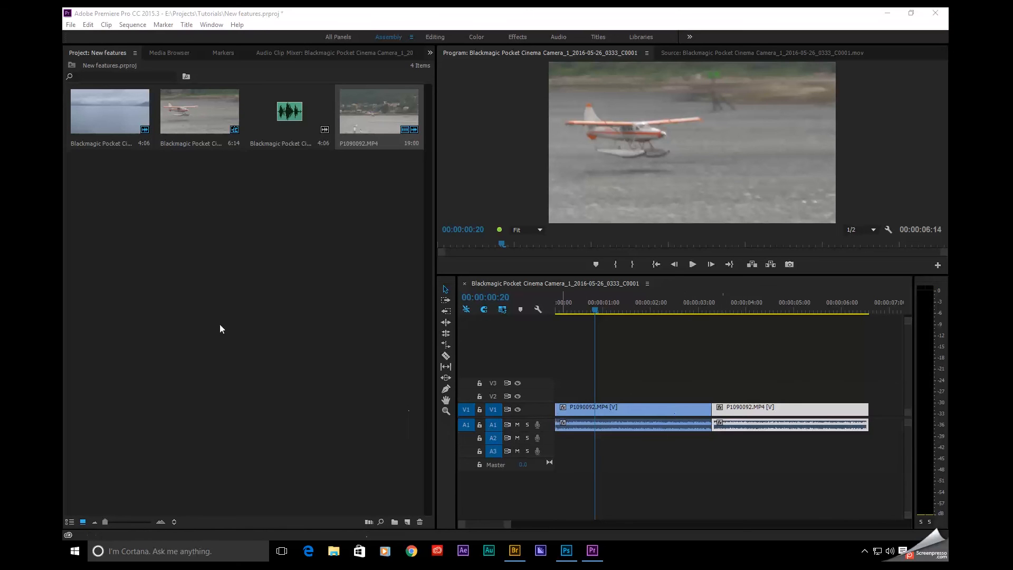
Send the entire sequence to Audition via Edit in Adobe Audition, confirming Entire Sequence.
{"action": "left_click", "coordinate": [88, 24]}
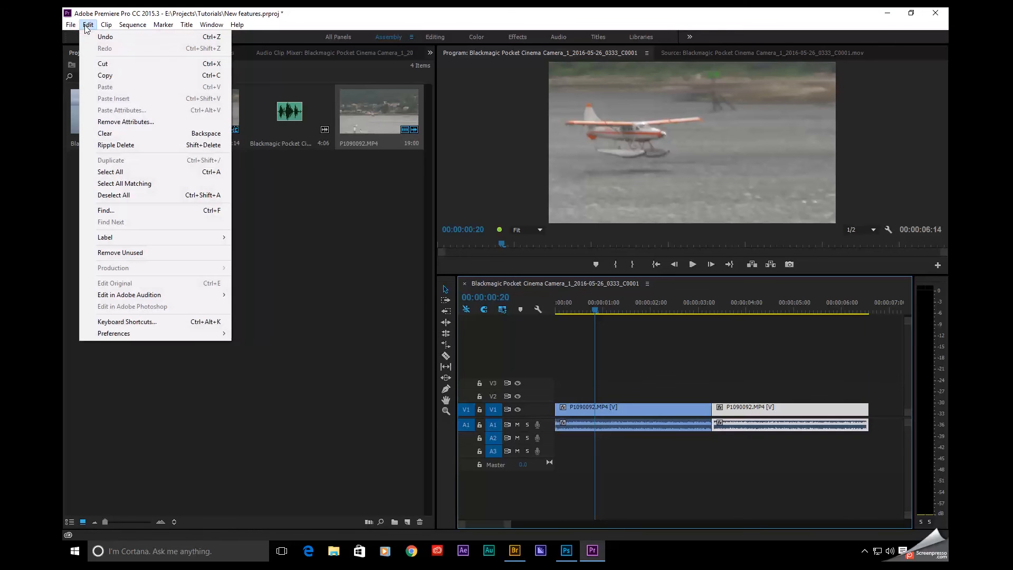
{"action": "mouse_move", "coordinate": [129, 295]}
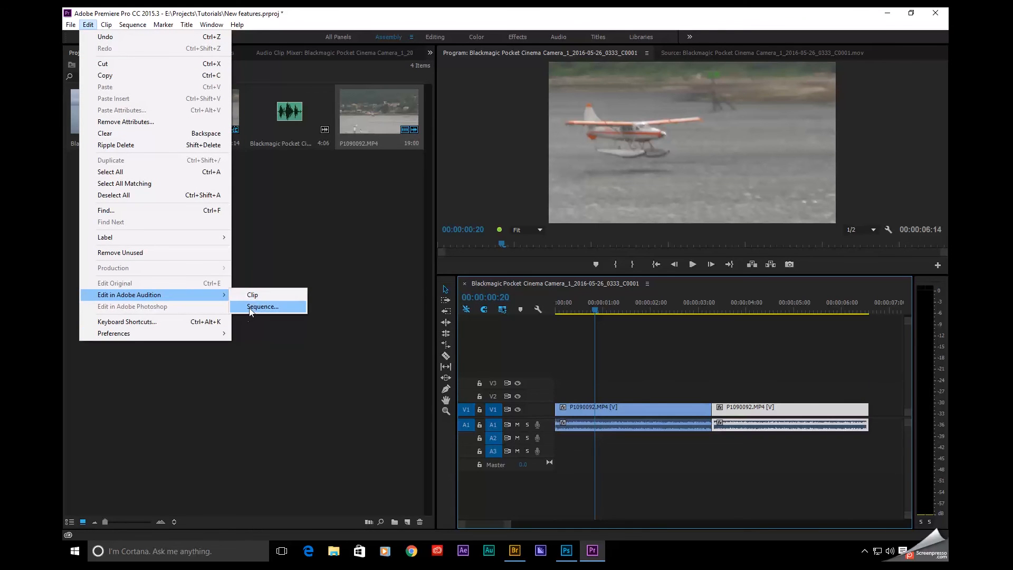
{"action": "left_click", "coordinate": [262, 306]}
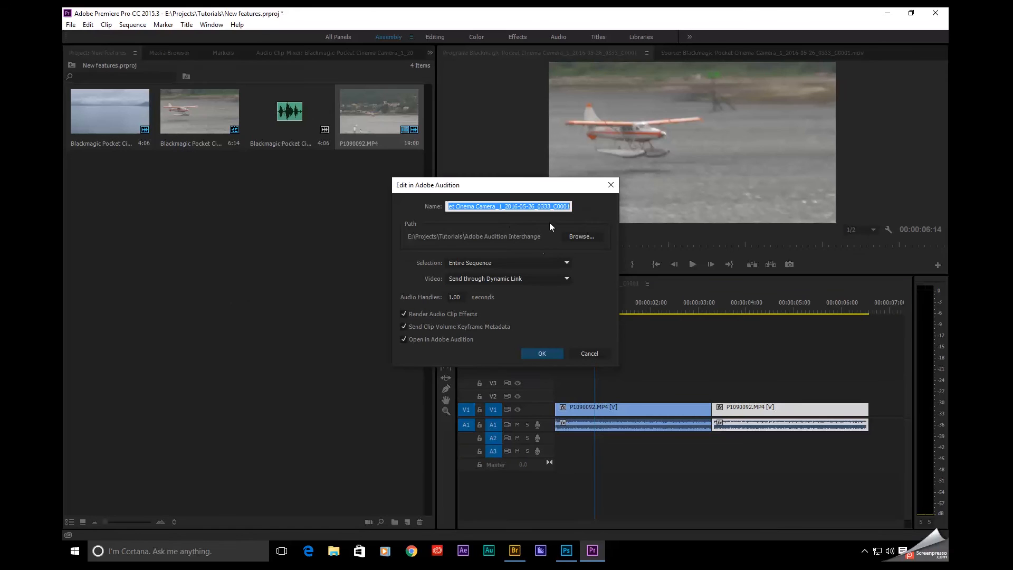
{"action": "left_click", "coordinate": [542, 353]}
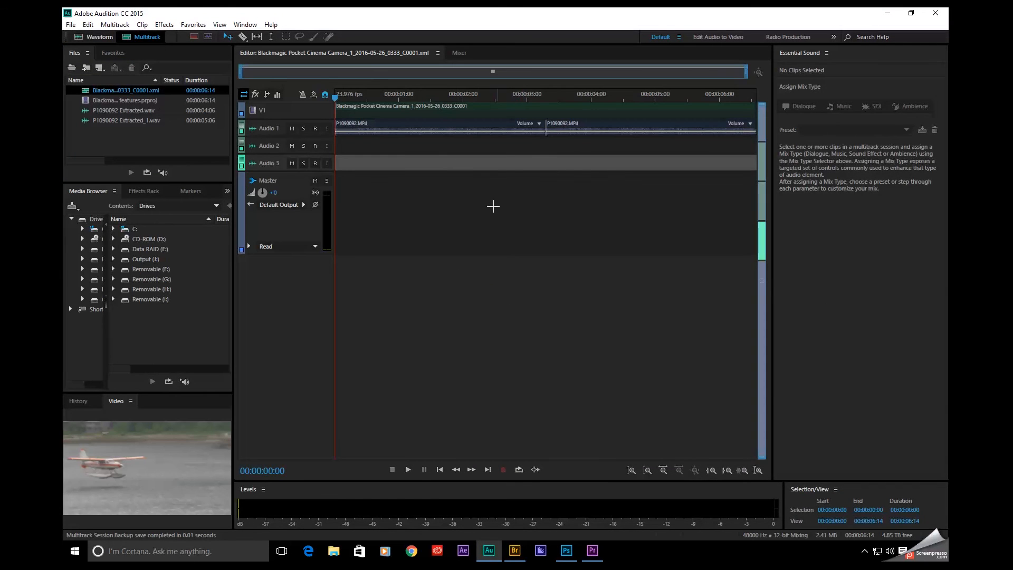
Tag both clips as Dialogue in Essential Sound with Reduce Noise and Reduce Rumble enabled.
{"action": "left_click", "coordinate": [439, 127]}
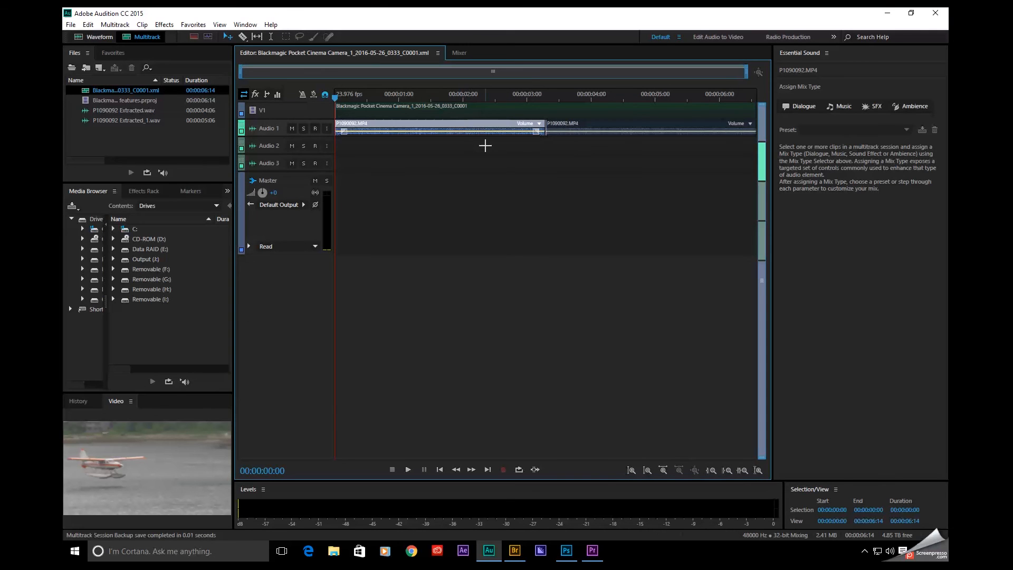
{"action": "left_click", "coordinate": [646, 129]}
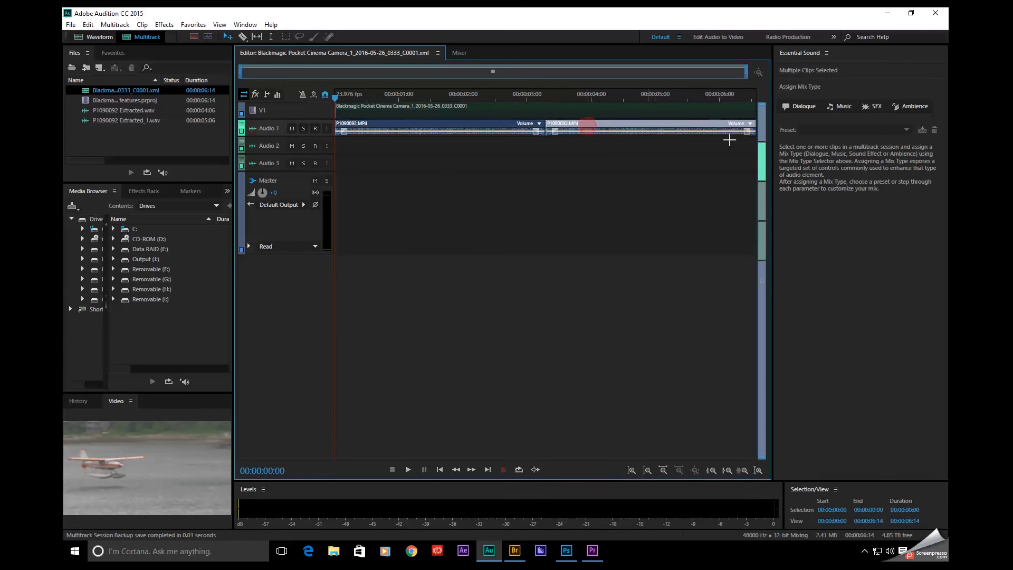
{"action": "left_click", "coordinate": [802, 106]}
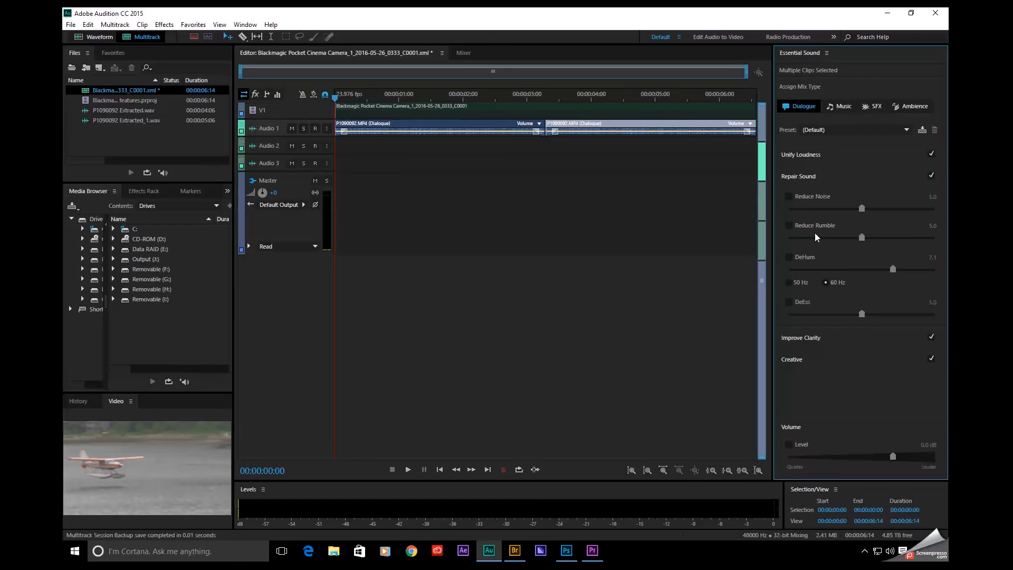
{"action": "left_click", "coordinate": [787, 196]}
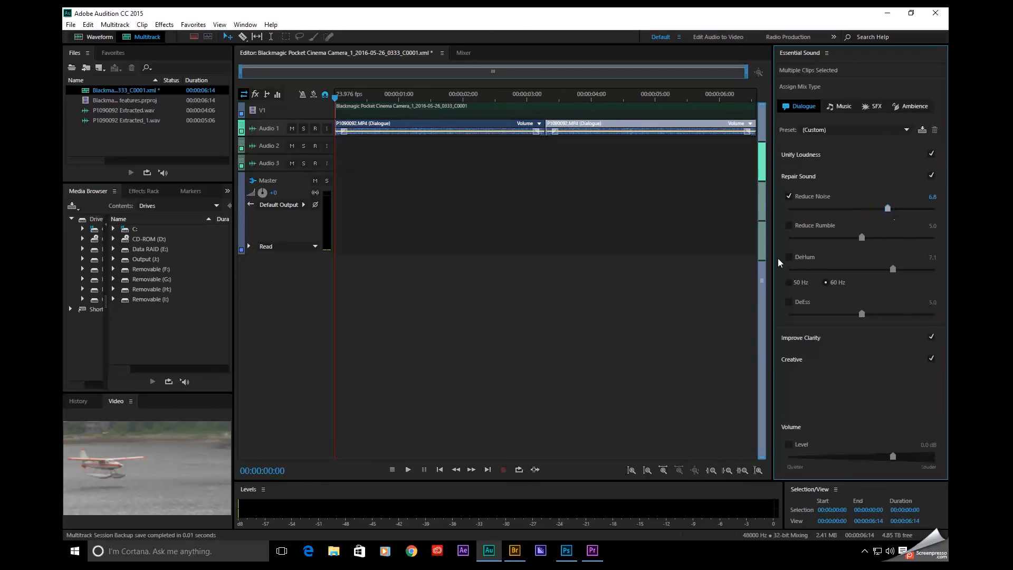
{"action": "left_click", "coordinate": [788, 224]}
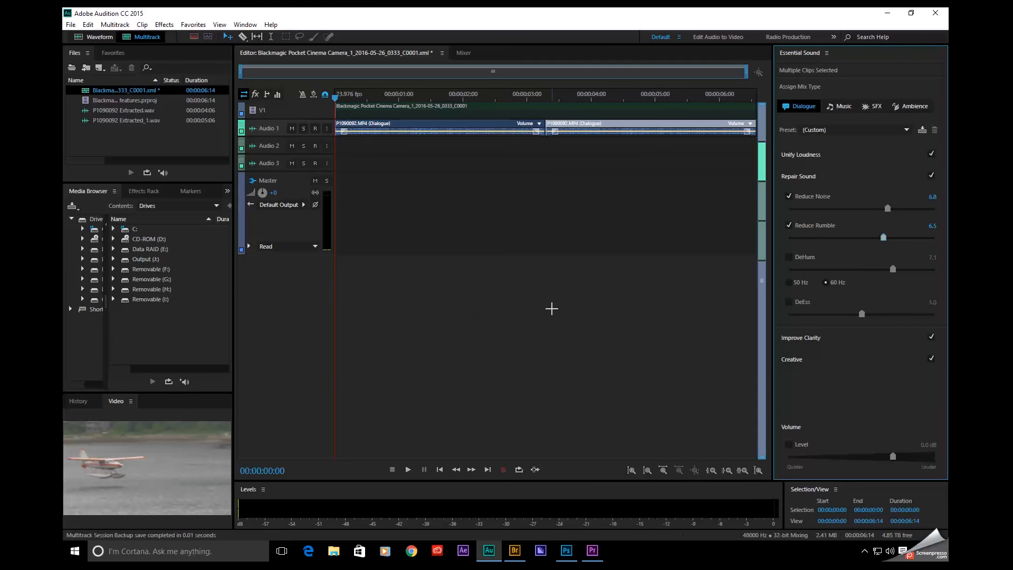
{"action": "mouse_move", "coordinate": [539, 345]}
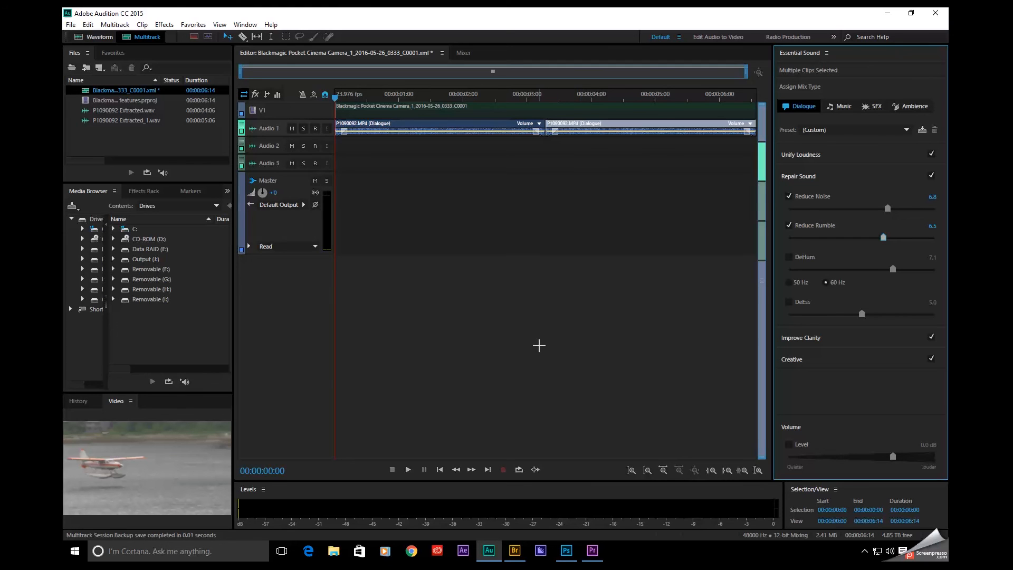
{"action": "mouse_move", "coordinate": [394, 183]}
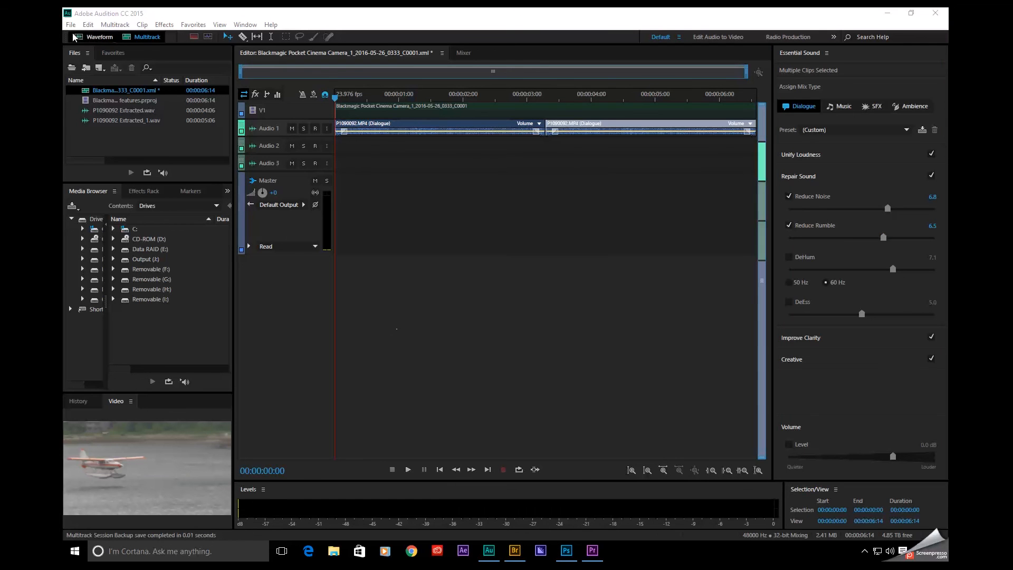
{"action": "left_click", "coordinate": [70, 25]}
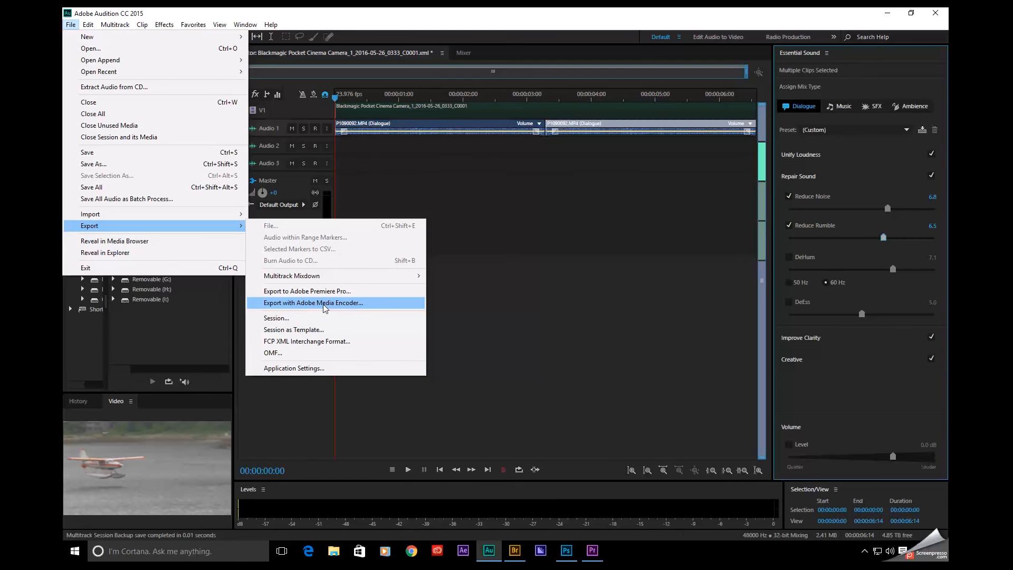
Export the mix through Media Encoder as 'Export Test AME' with the H.264 HD 1080p preset and show the queue.
{"action": "left_click", "coordinate": [314, 302]}
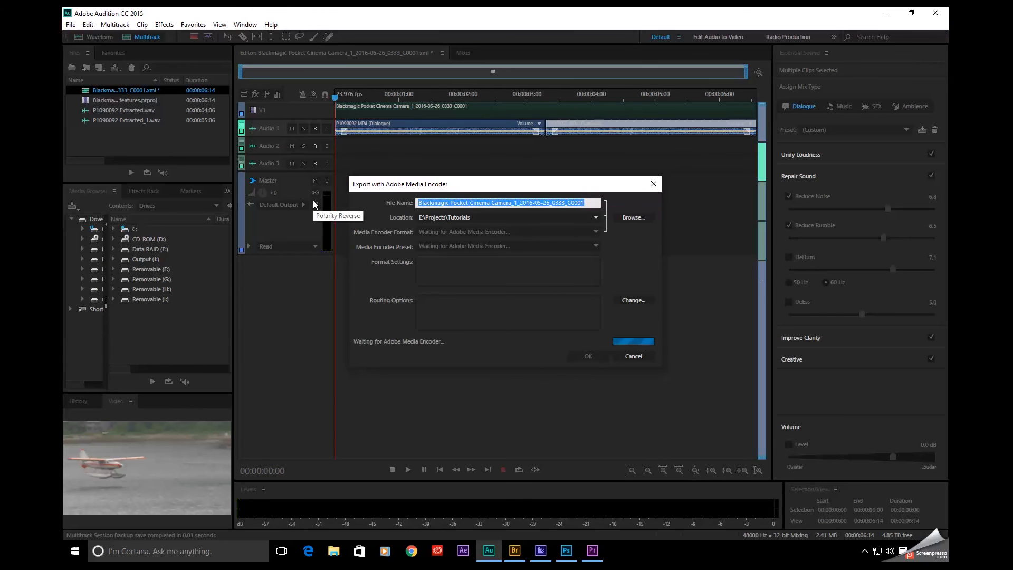
{"action": "type", "text": "Test Ex"}
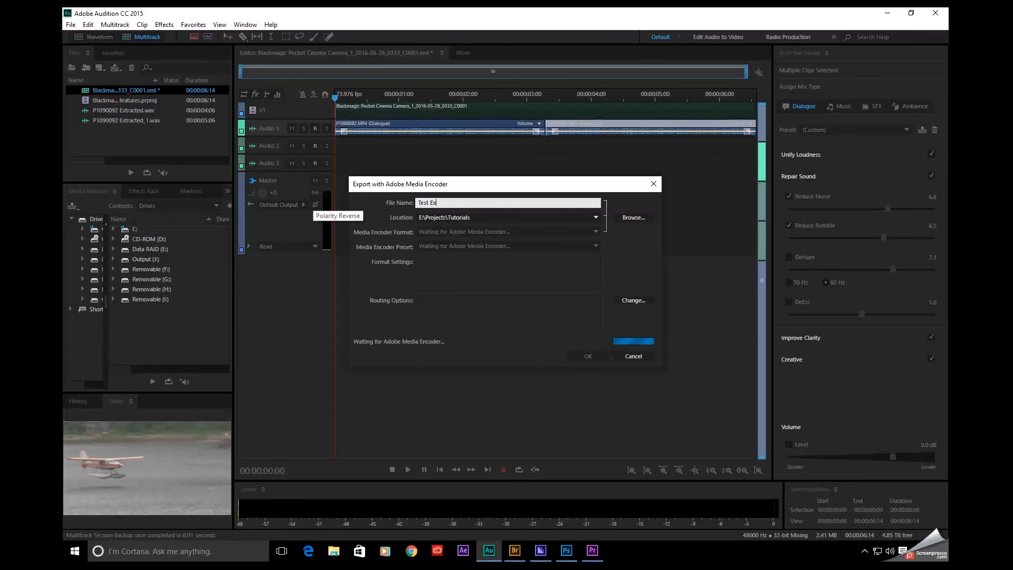
{"action": "type", "text": "Export Test A"}
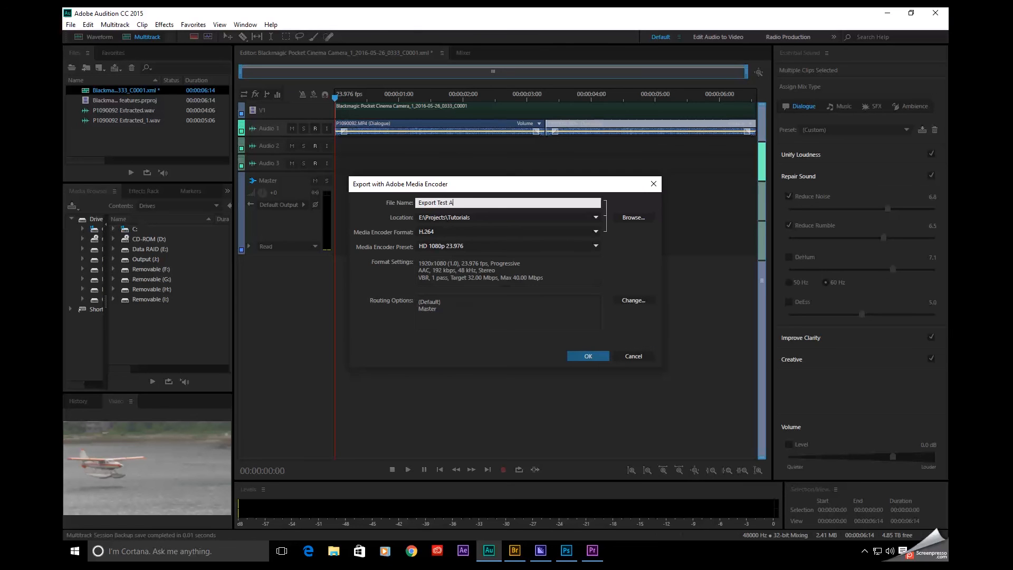
{"action": "type", "text": "ME"}
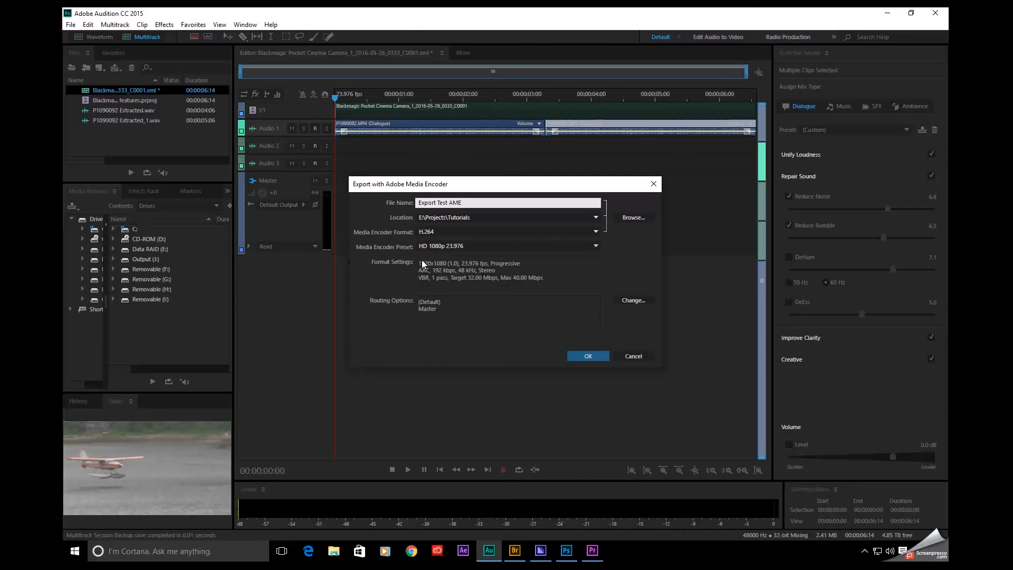
{"action": "left_click", "coordinate": [508, 202]}
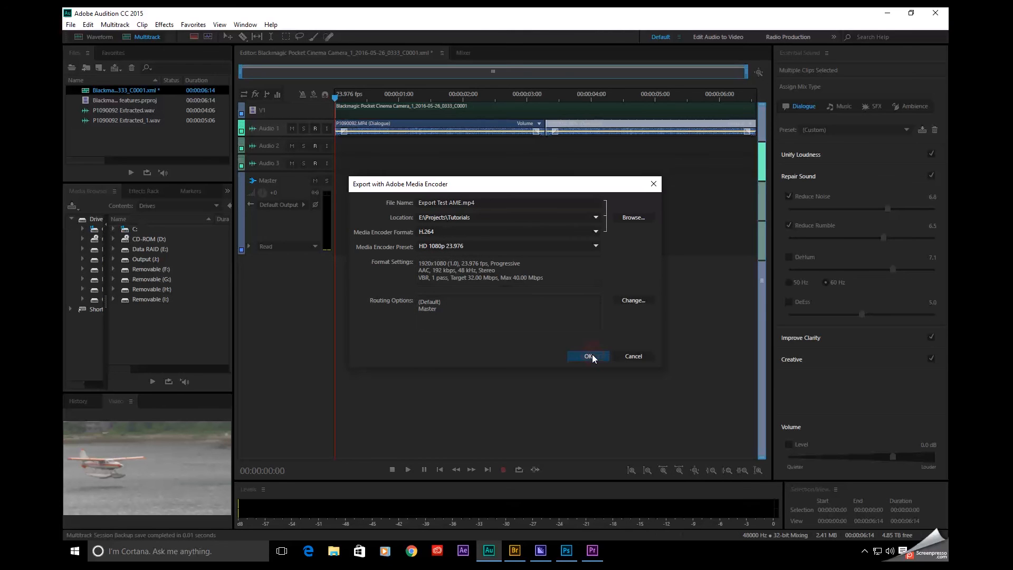
{"action": "left_click", "coordinate": [588, 356]}
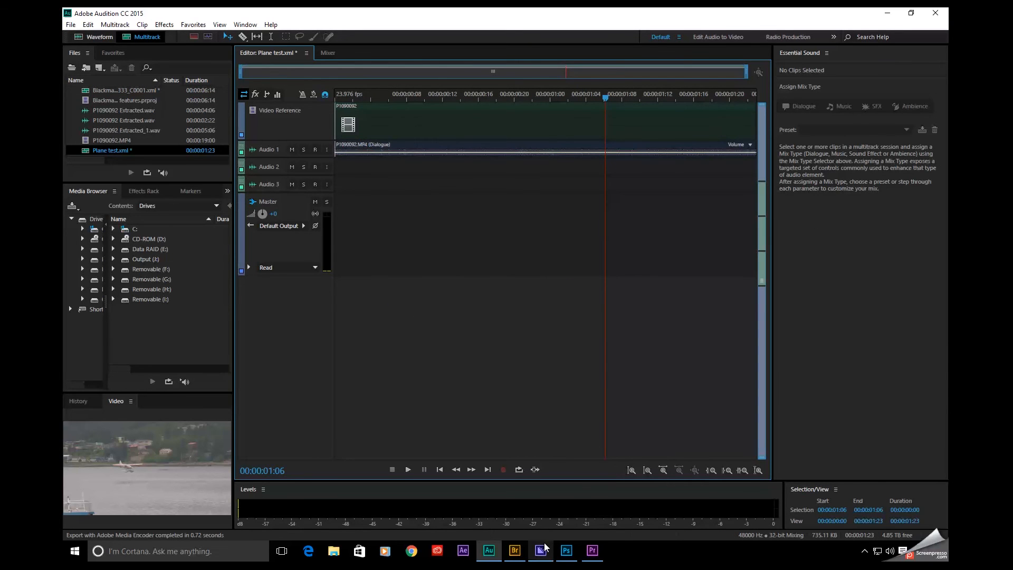
{"action": "left_click", "coordinate": [539, 550]}
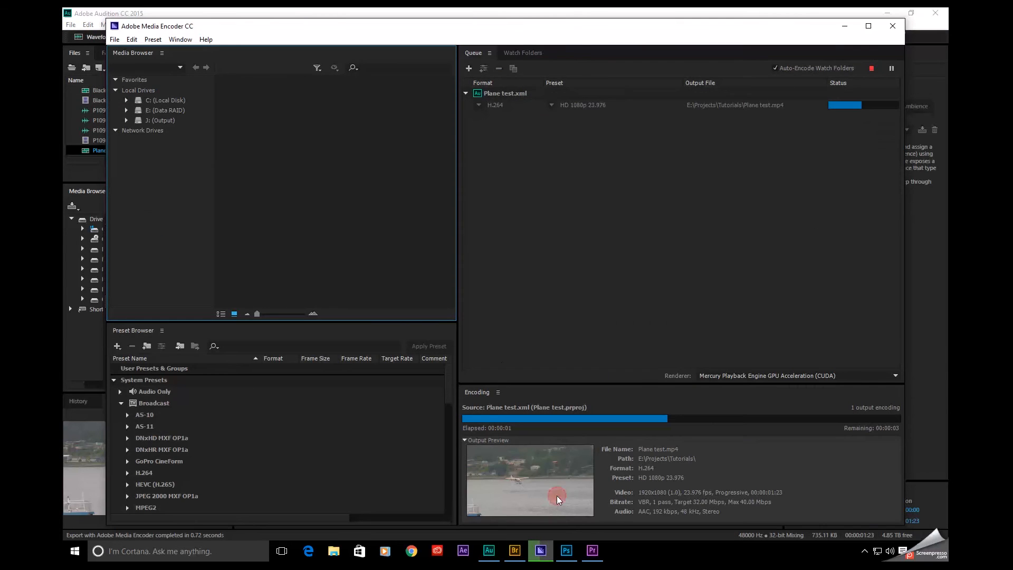